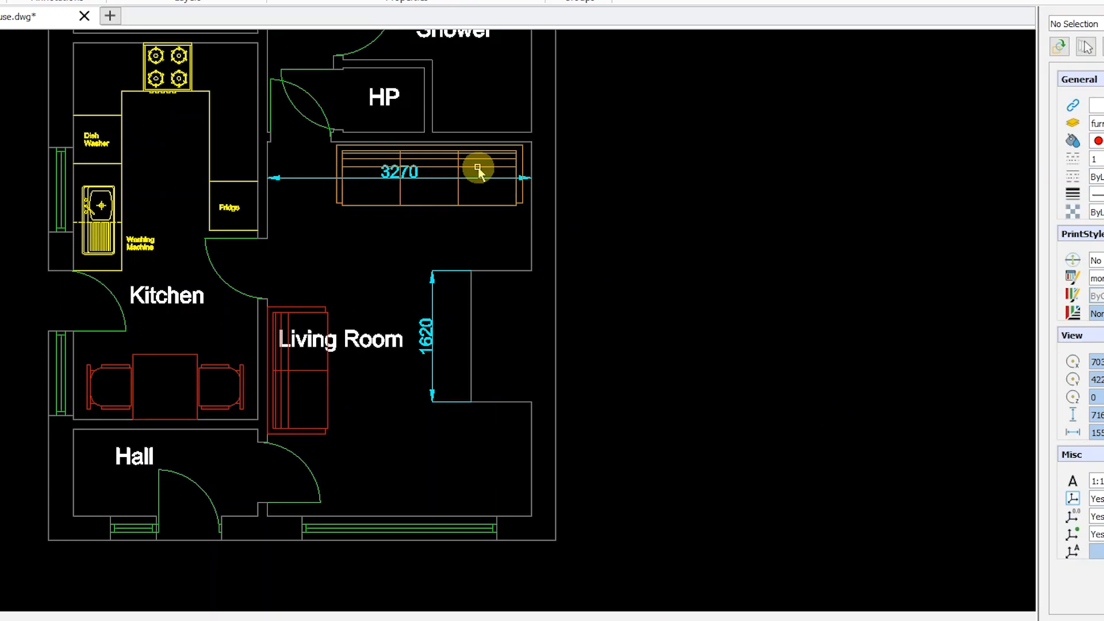
Step: Drag the 3270 dimension over the living-room sofa to a new position below
click(478, 169)
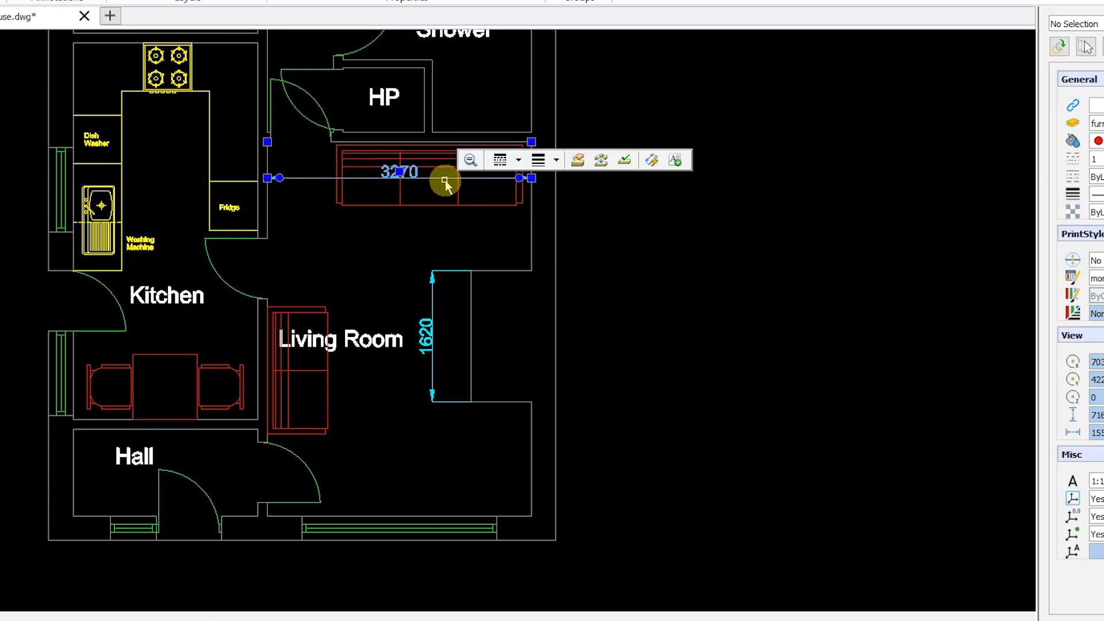
drag(445, 178, 451, 226)
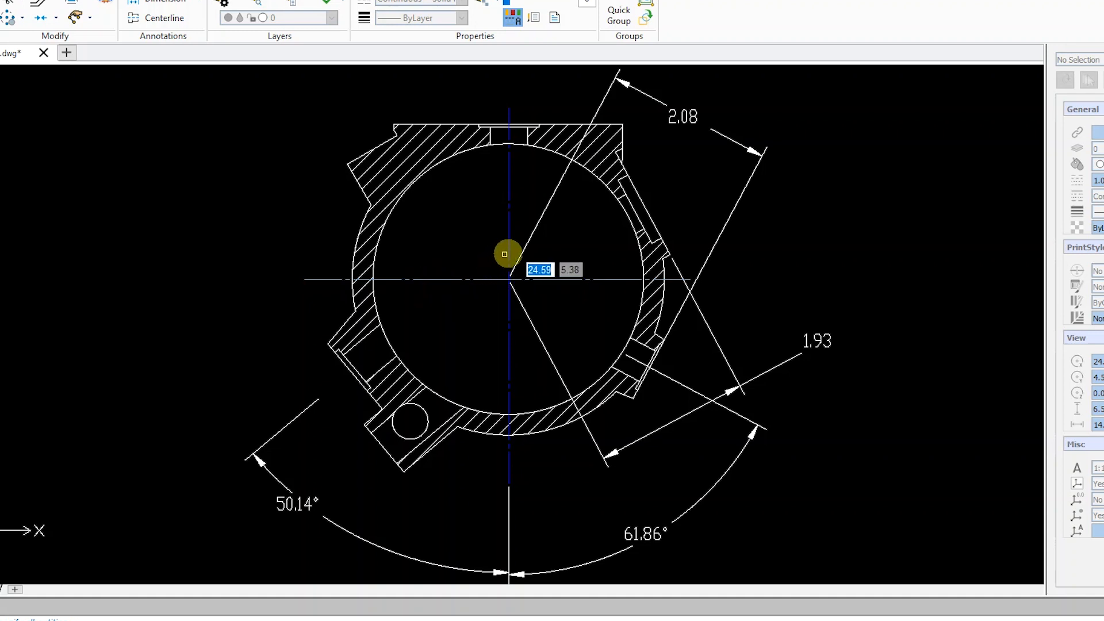
mouse_move(416, 169)
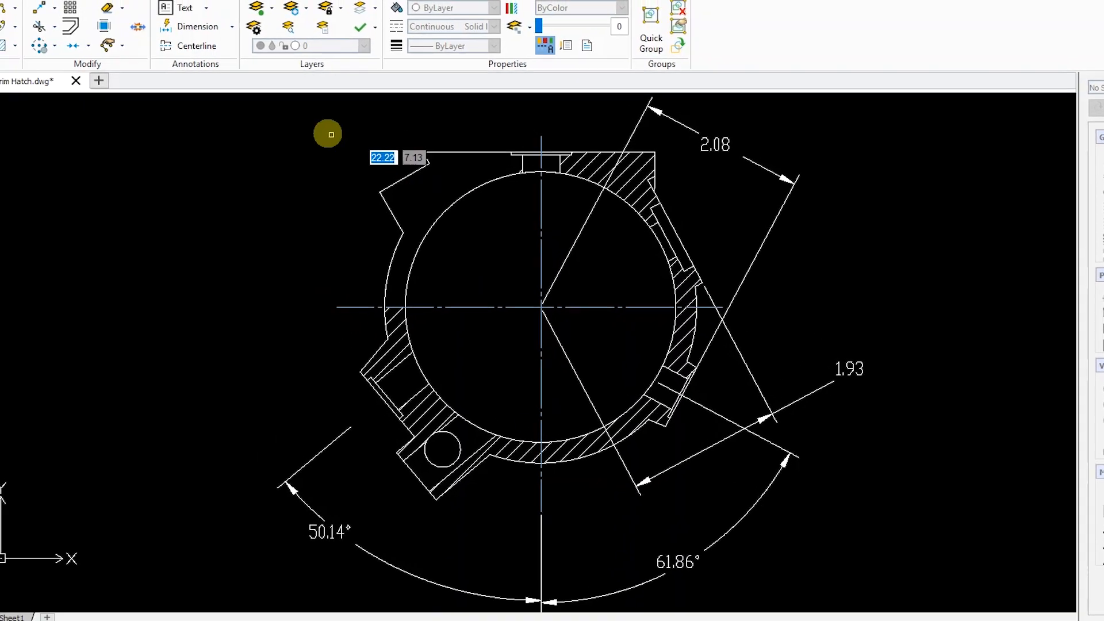
Step: Launch Power Trim from the Trim dropdown in the Modify group
click(104, 70)
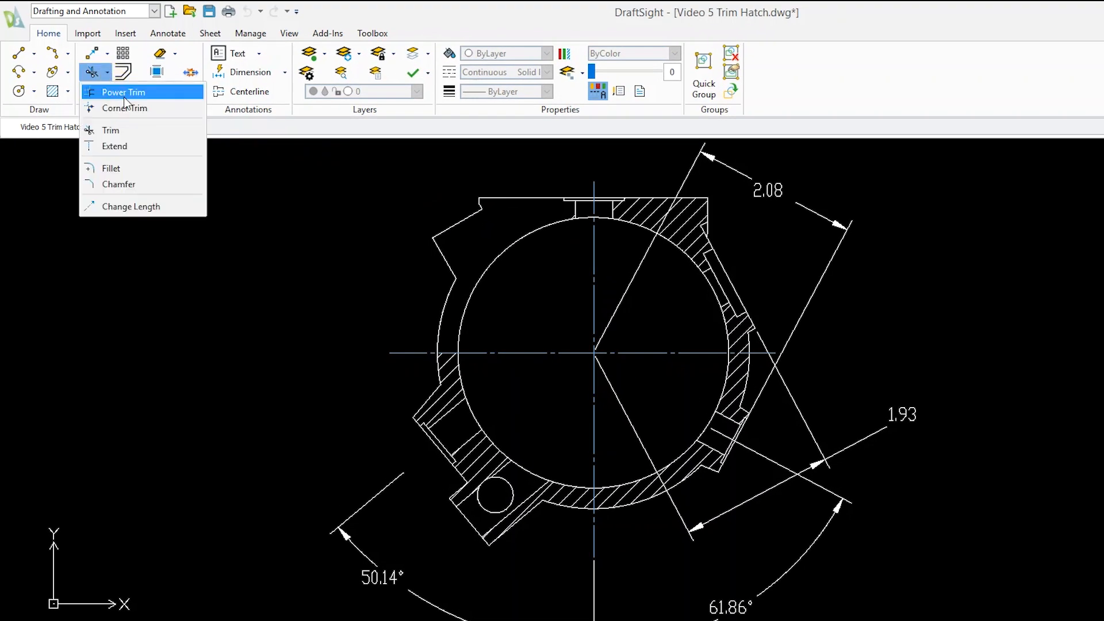
click(123, 92)
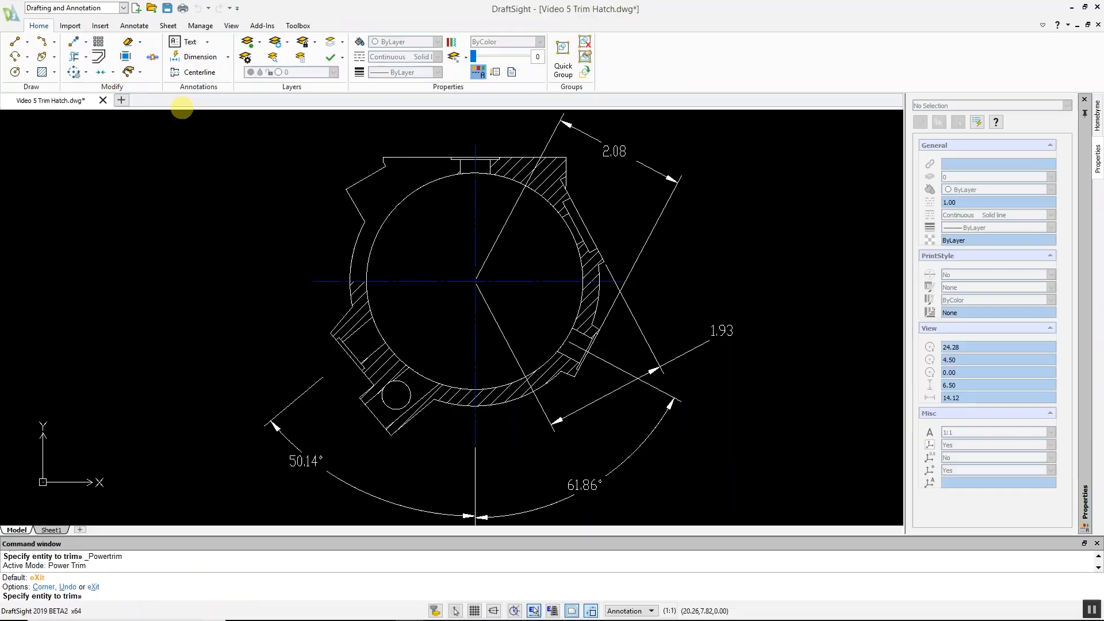